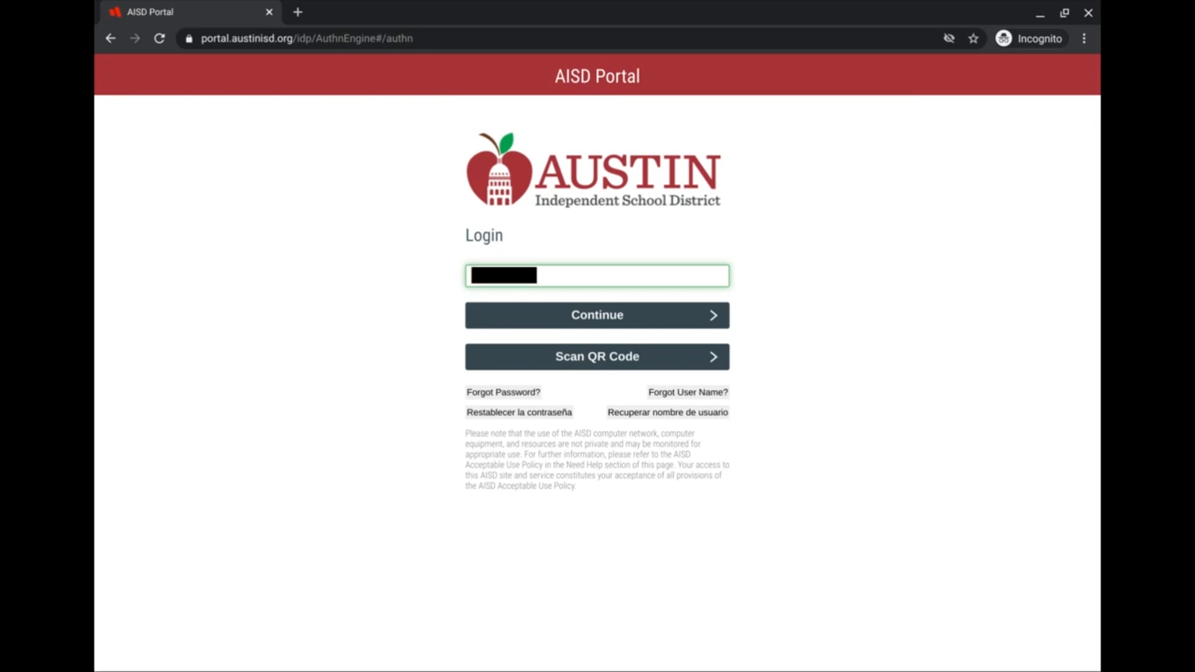
Submit the user name, enter the password and log in to the AISD Portal dashboard
{"action": "left_click", "coordinate": [597, 315]}
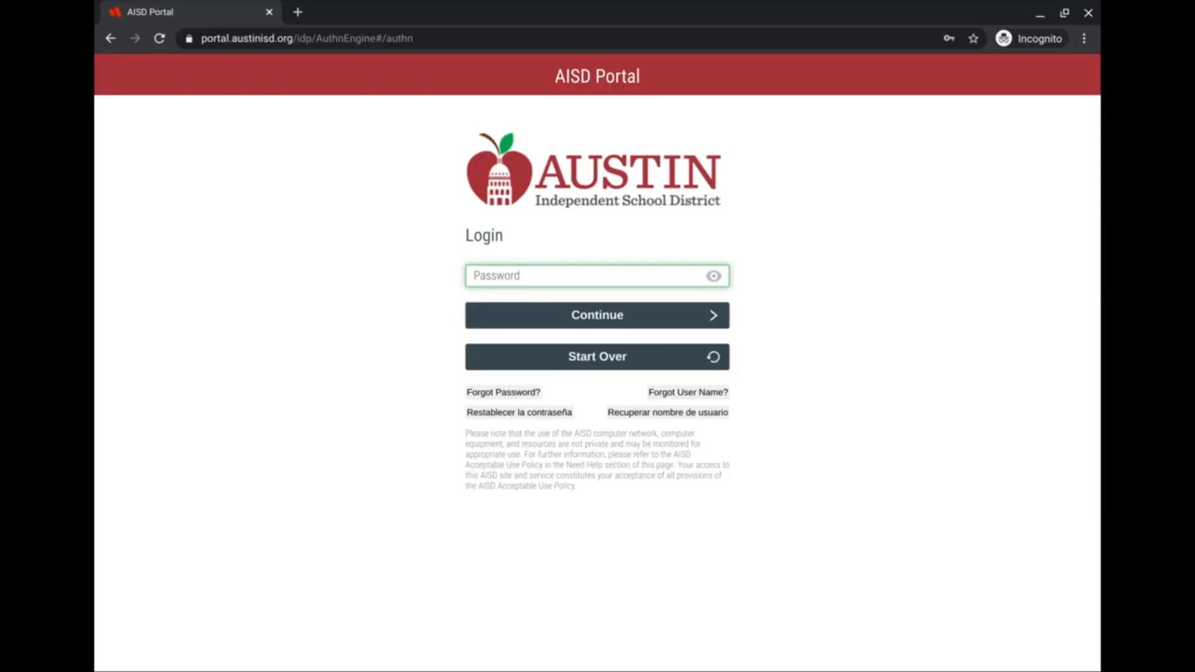
{"action": "type", "text": "password"}
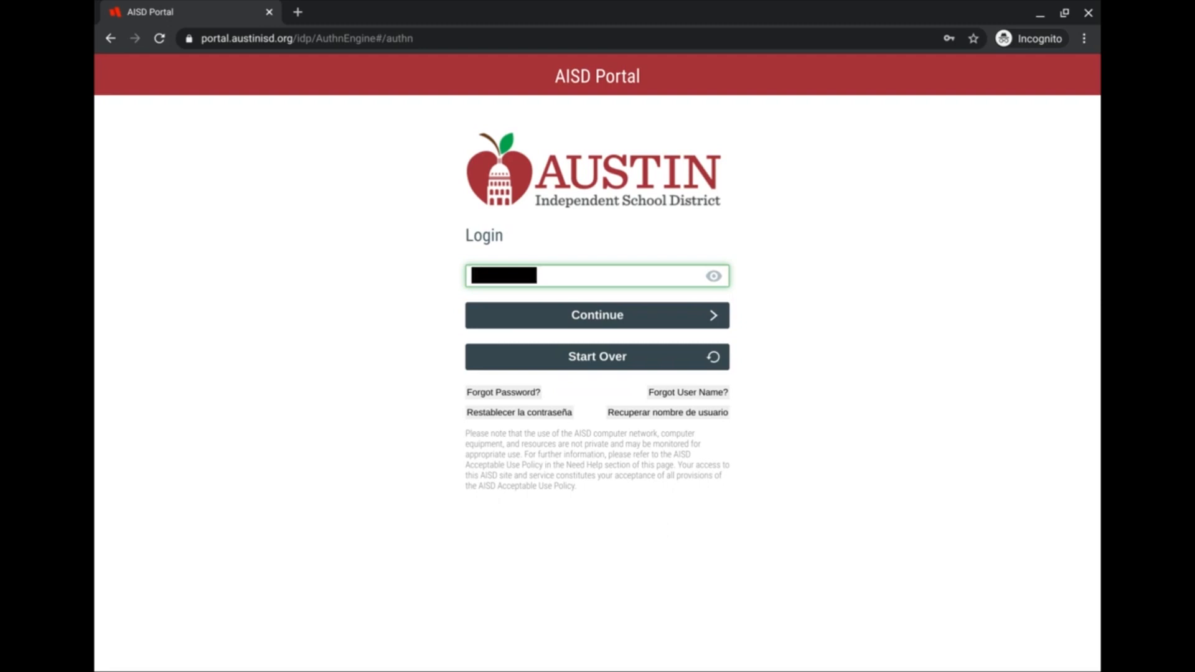
{"action": "left_click", "coordinate": [597, 315]}
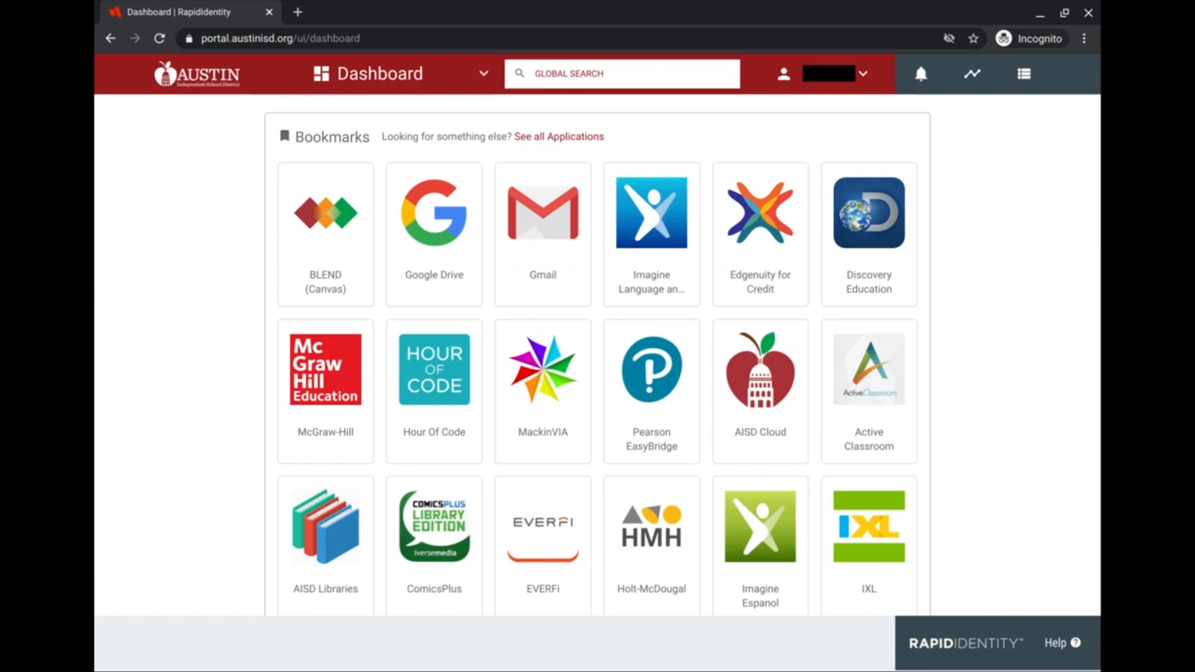
Launch TEAMS - Student Self Serve from the Bookmarks grid
{"action": "scroll", "scroll_direction": "down", "scroll_amount": 3}
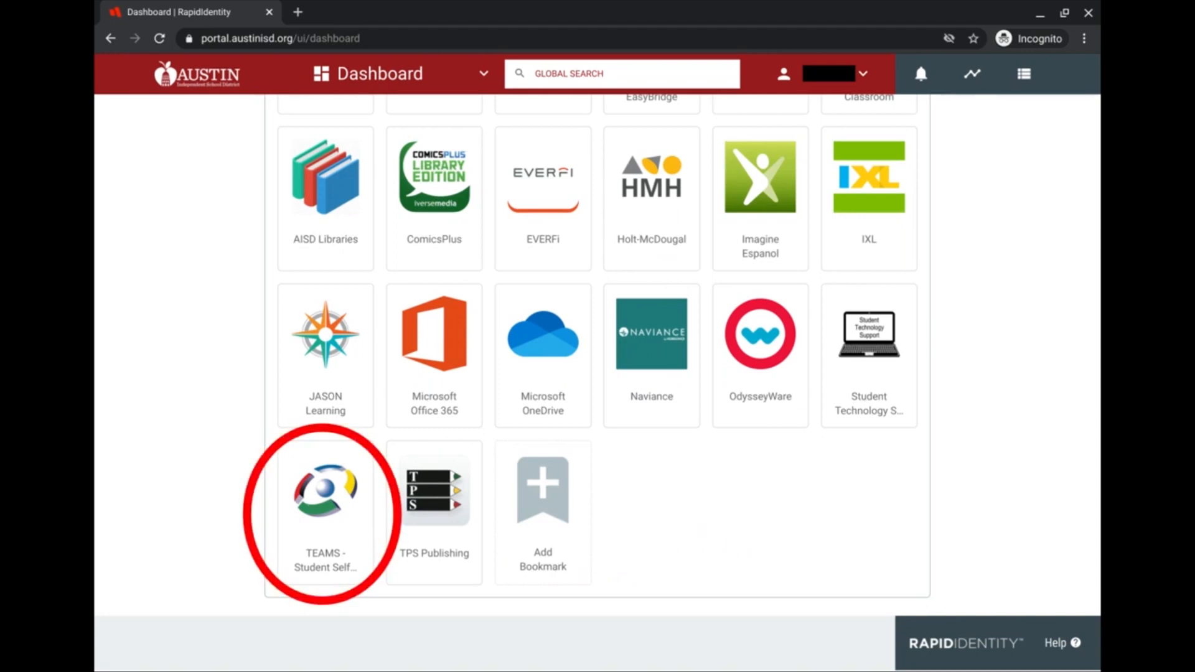
{"action": "left_click", "coordinate": [325, 502]}
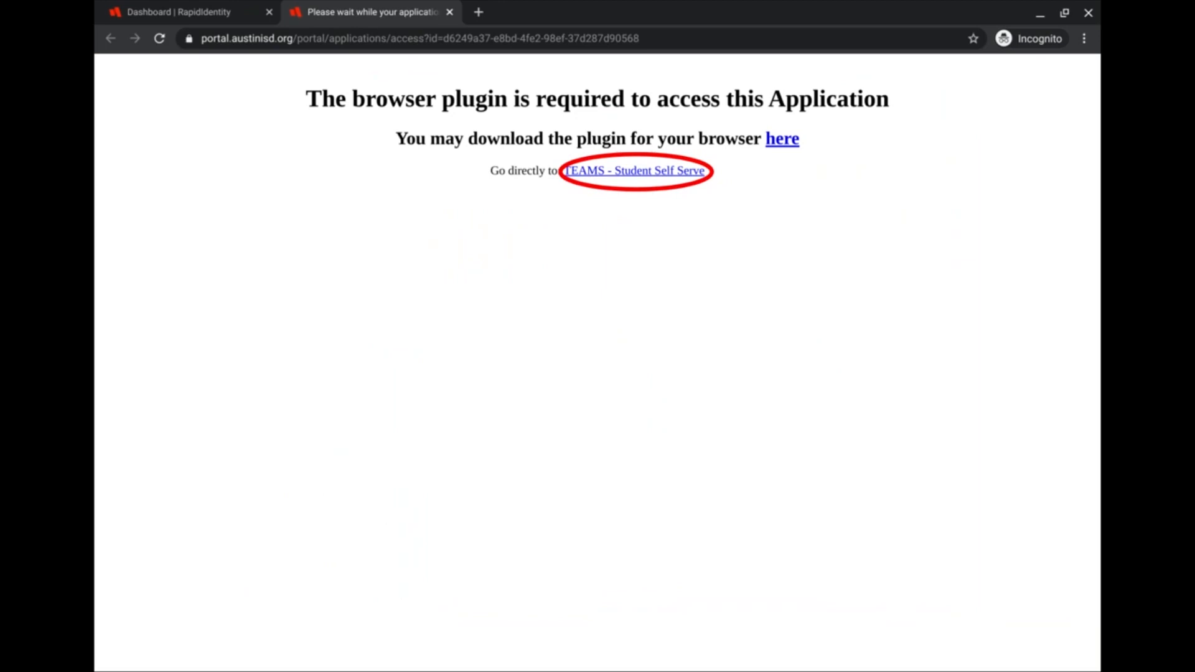
Follow the direct 'TEAMS - Student Self Serve' link to the Frontline sign-in page
{"action": "left_click", "coordinate": [634, 171]}
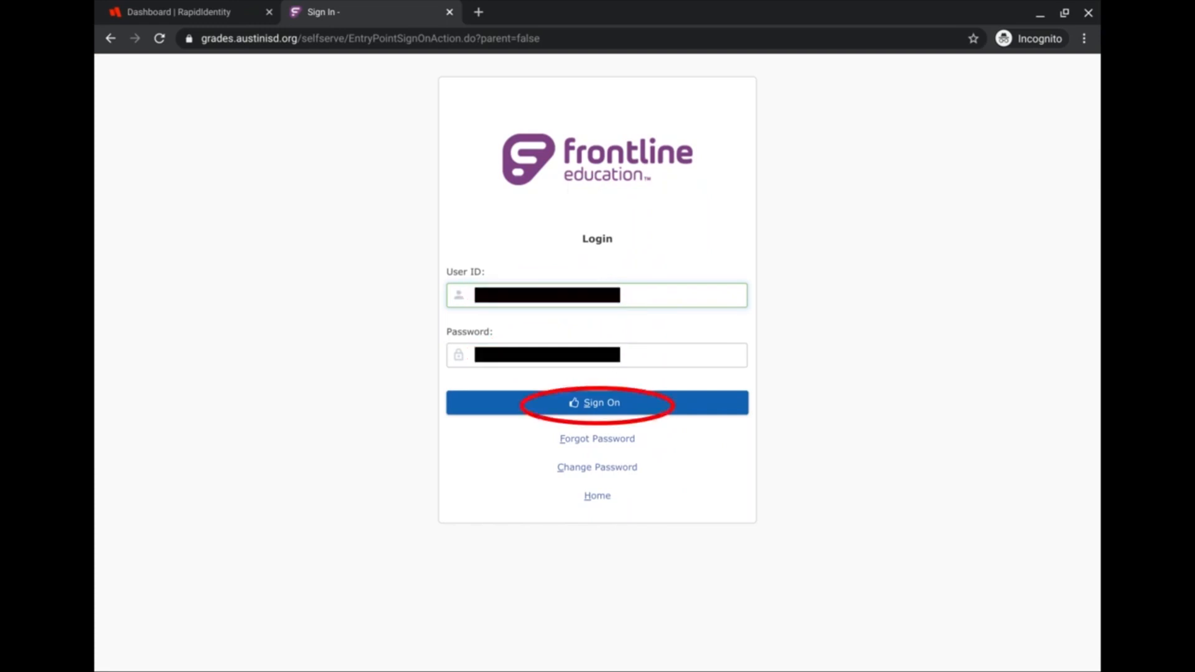
Sign on to TEAMS Student Self Serve with the pre-filled credentials
{"action": "left_click", "coordinate": [597, 402]}
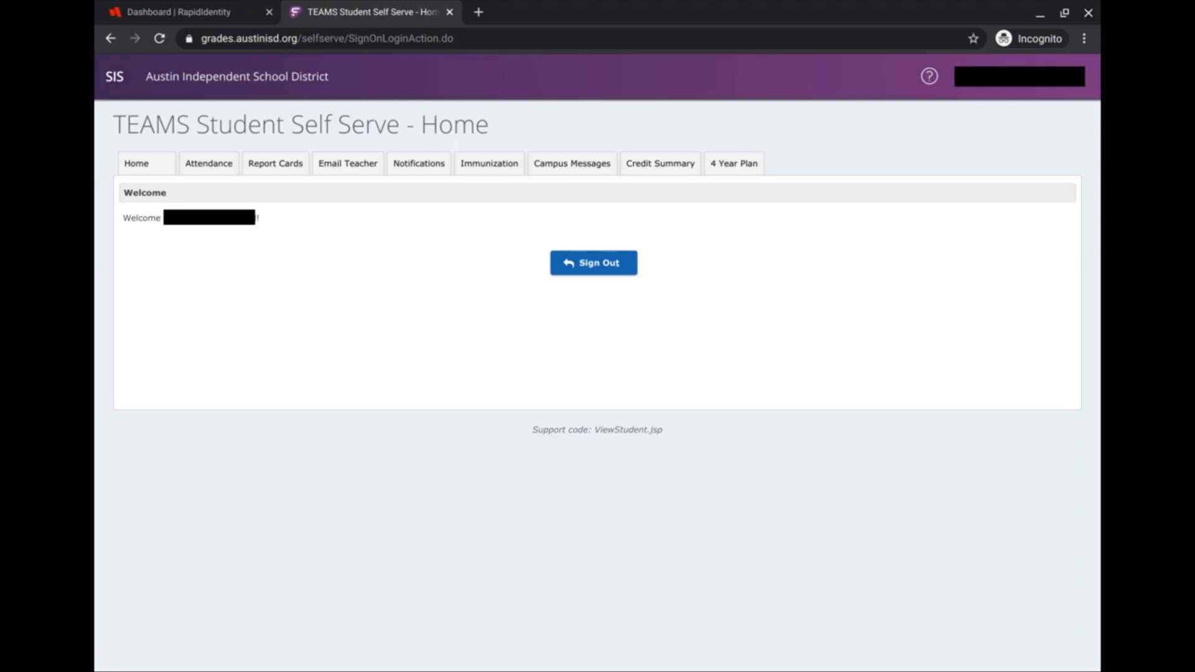
Show the Student Attendance Records table via the Attendance tab
{"action": "left_click", "coordinate": [209, 163]}
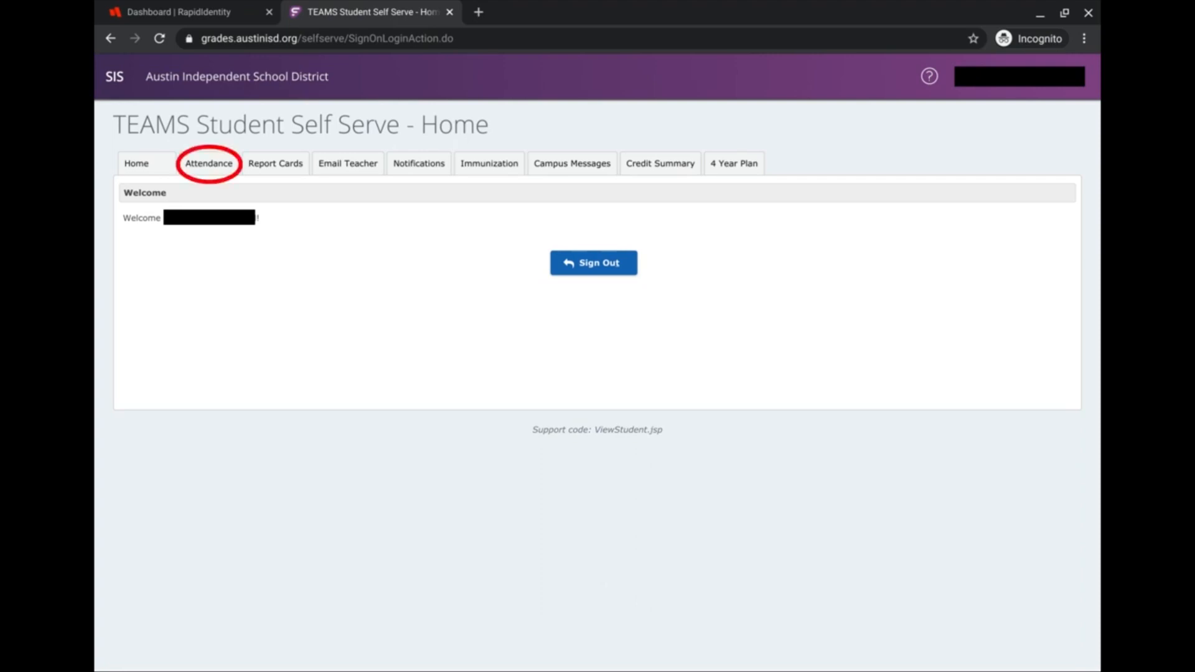
{"action": "left_click", "coordinate": [209, 163]}
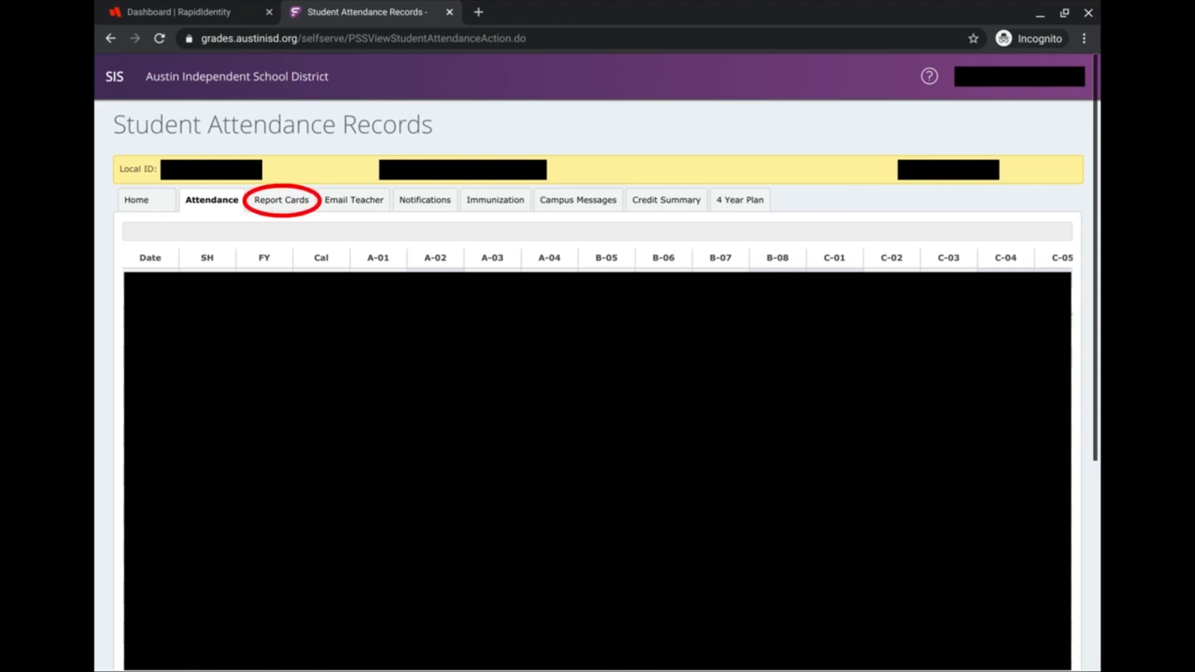
View the report card grades, then drill into the ALG 2 PRE AP grade book behind the 84
{"action": "left_click", "coordinate": [281, 200]}
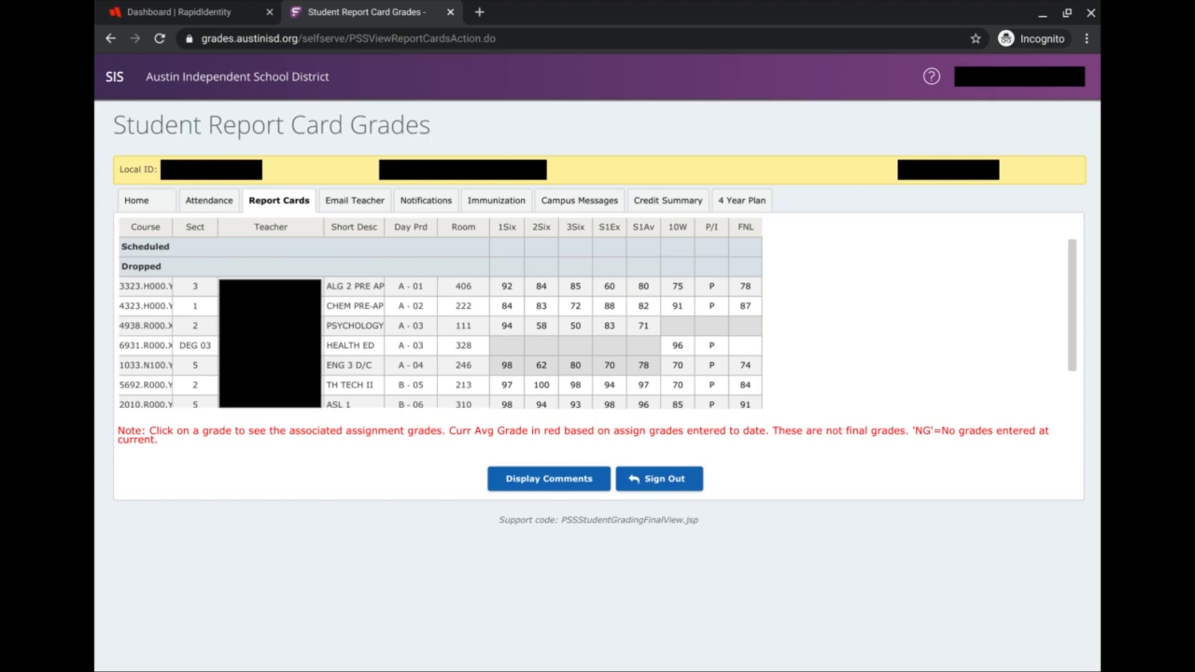
{"action": "left_click", "coordinate": [541, 285]}
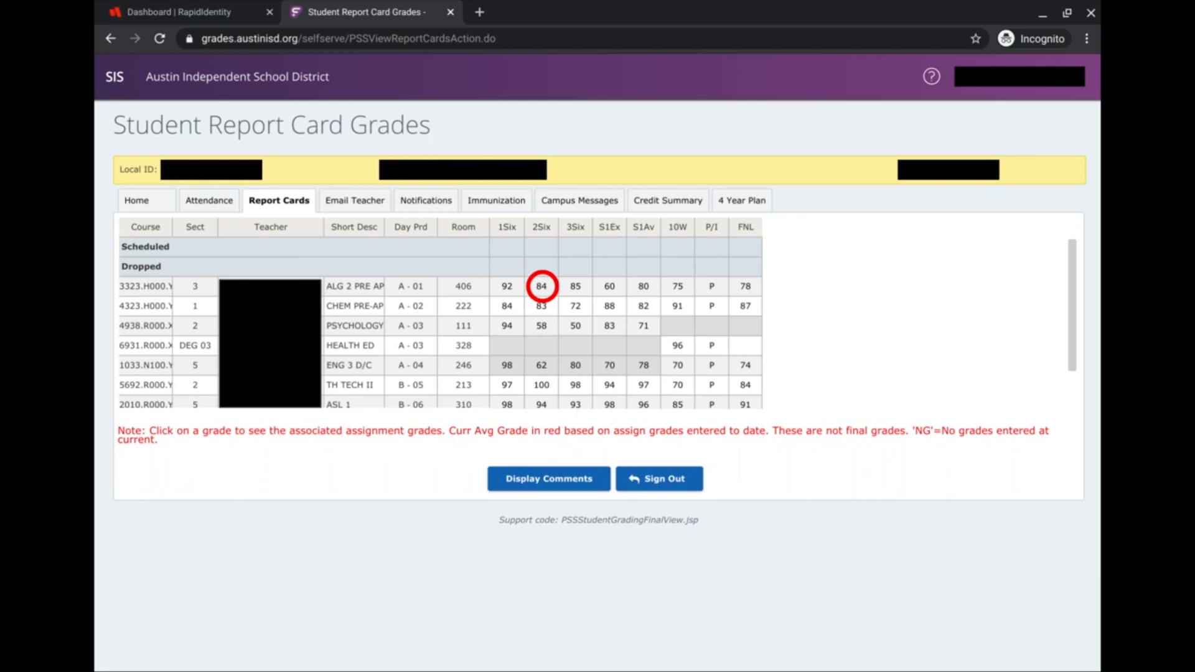
{"action": "left_click", "coordinate": [542, 286]}
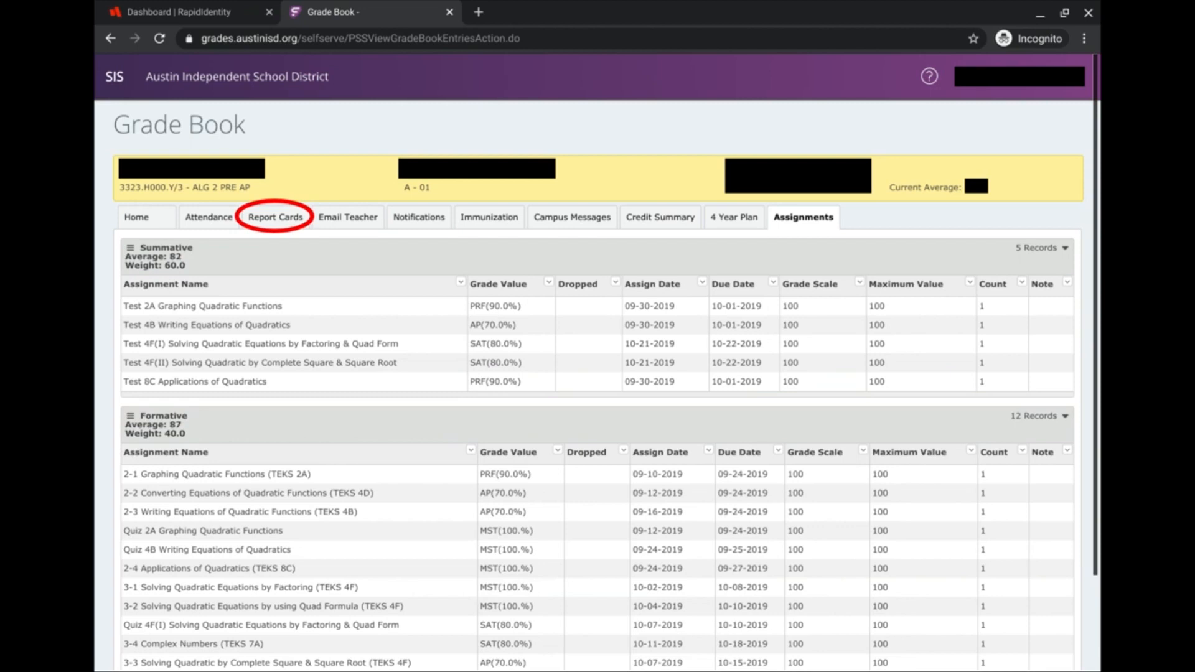
{"action": "left_click", "coordinate": [275, 216]}
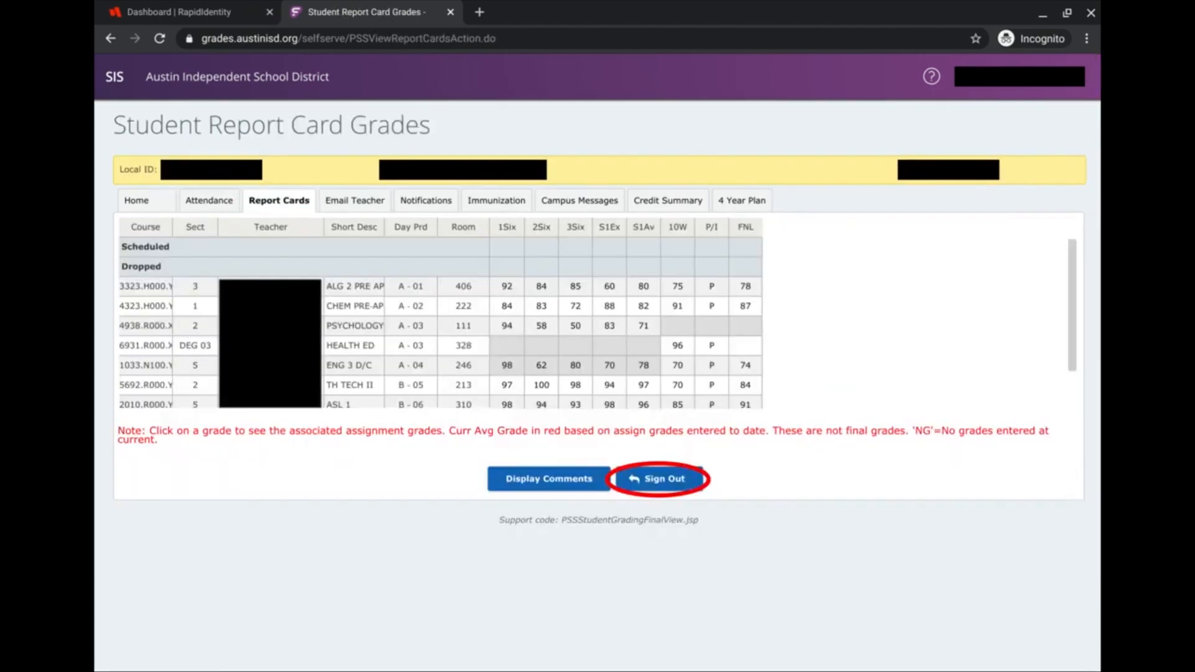